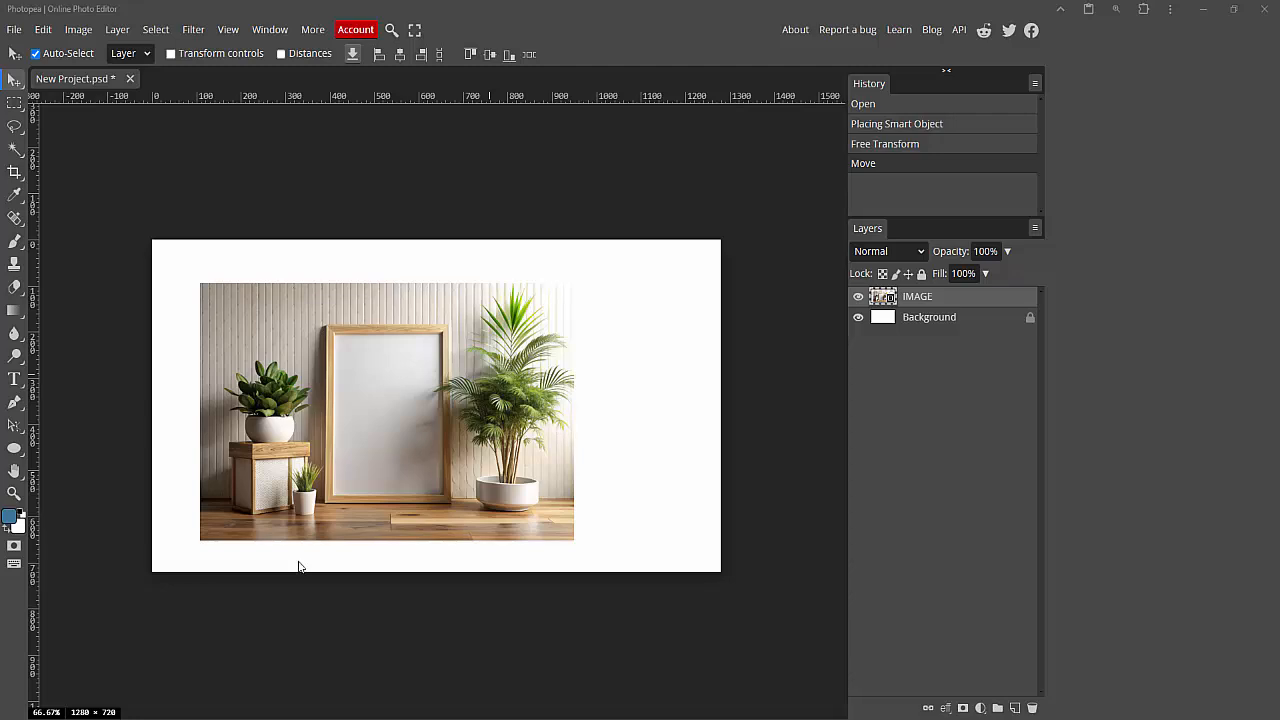
mouse_move(330, 540)
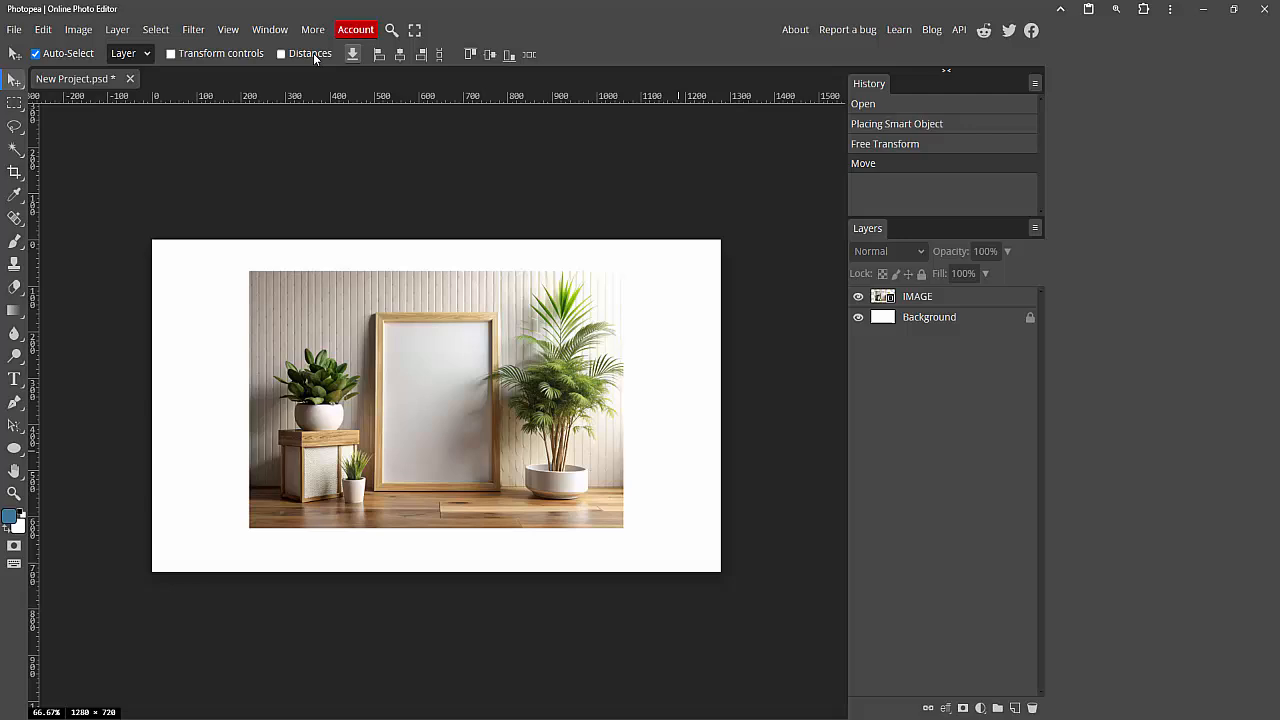
Add Layer 1 as a new empty layer above the IMAGE layer
left_click(269, 29)
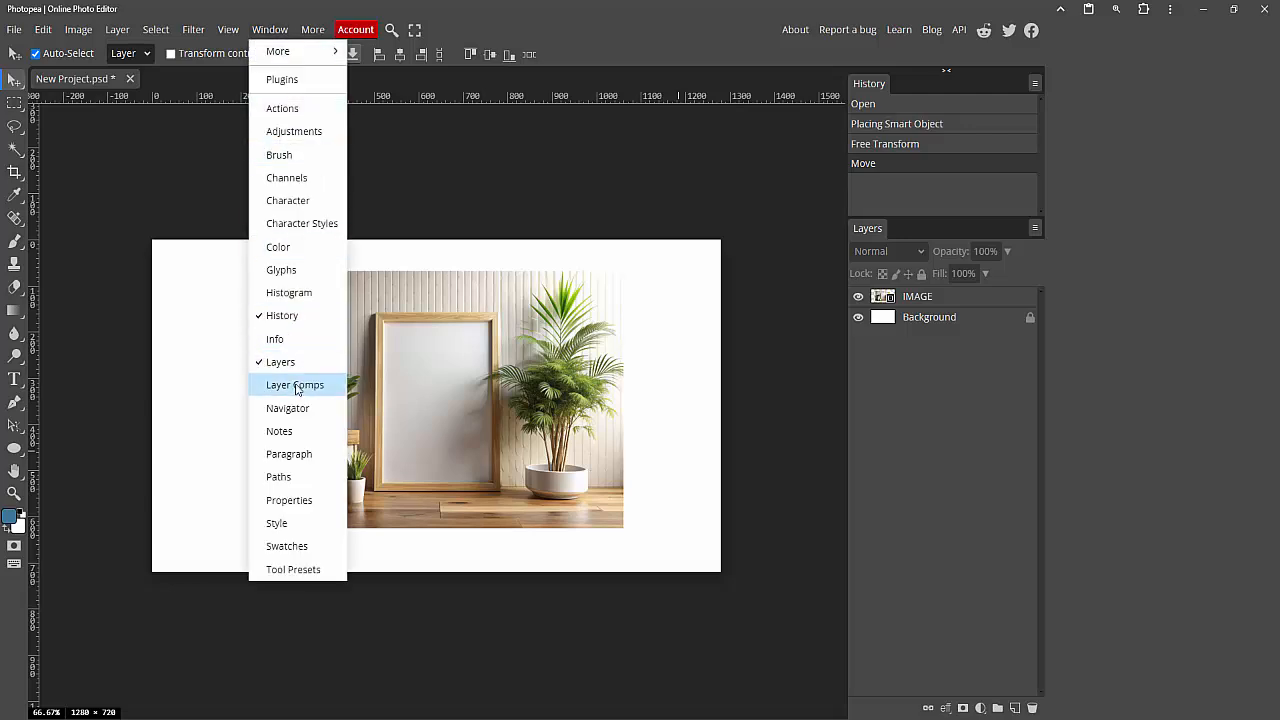
mouse_move(281, 362)
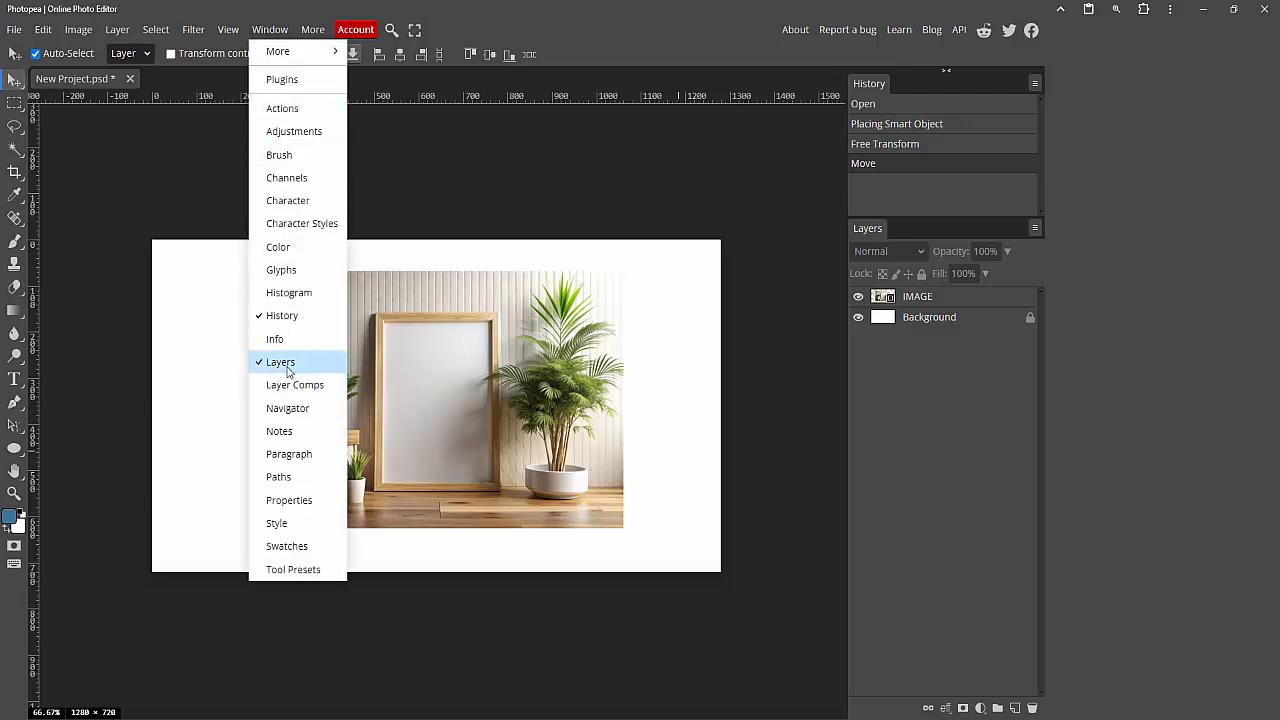
left_click(281, 362)
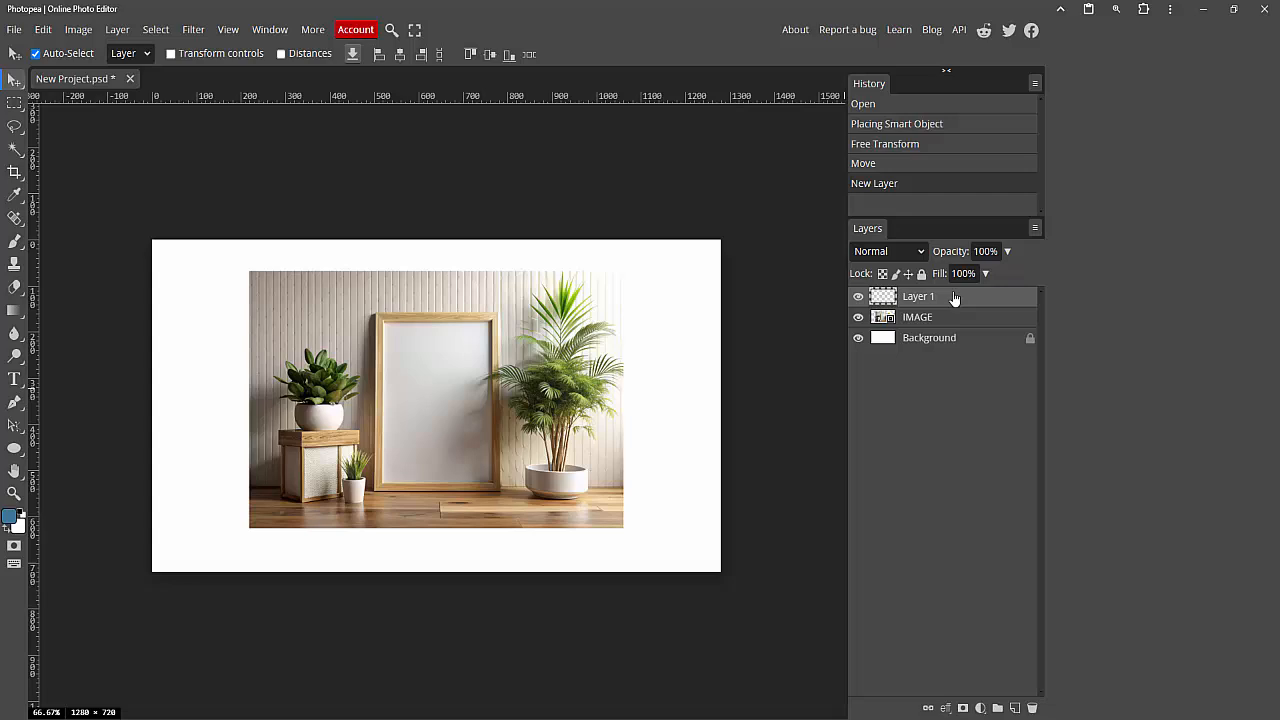
mouse_move(43, 525)
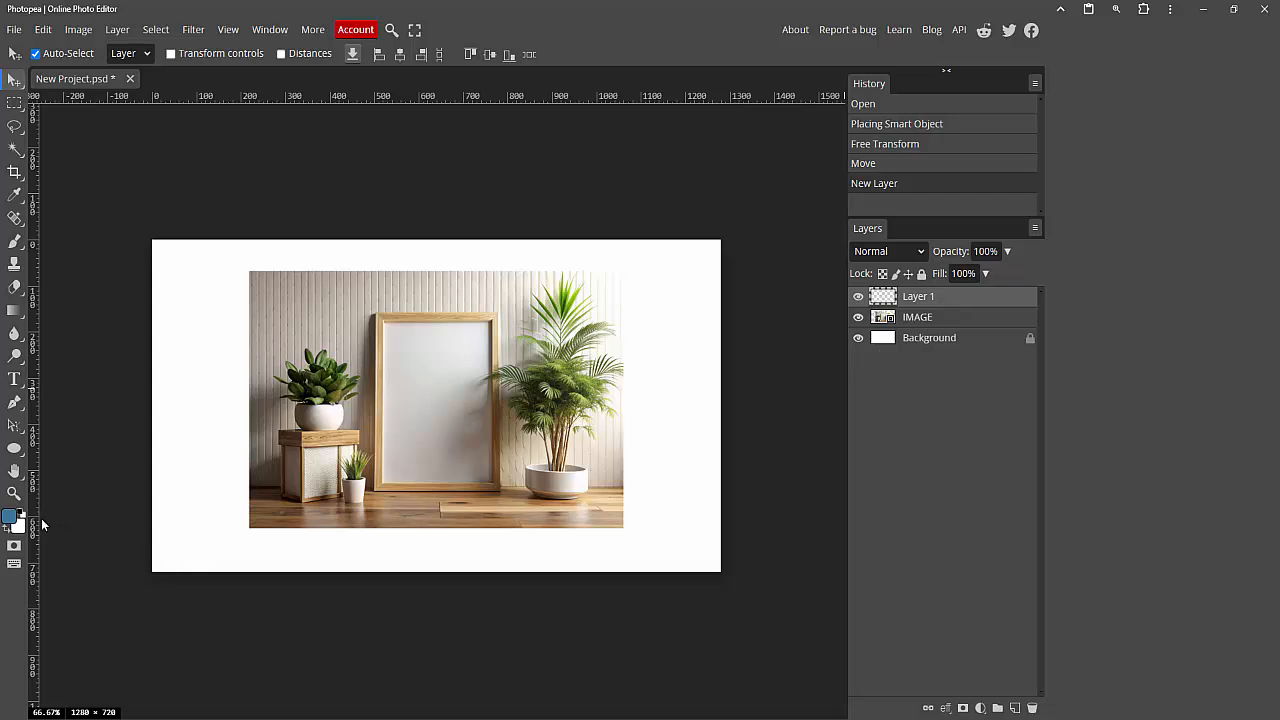
Pick a light cyan-blue foreground colour in the Color Picker and confirm it
left_click(11, 515)
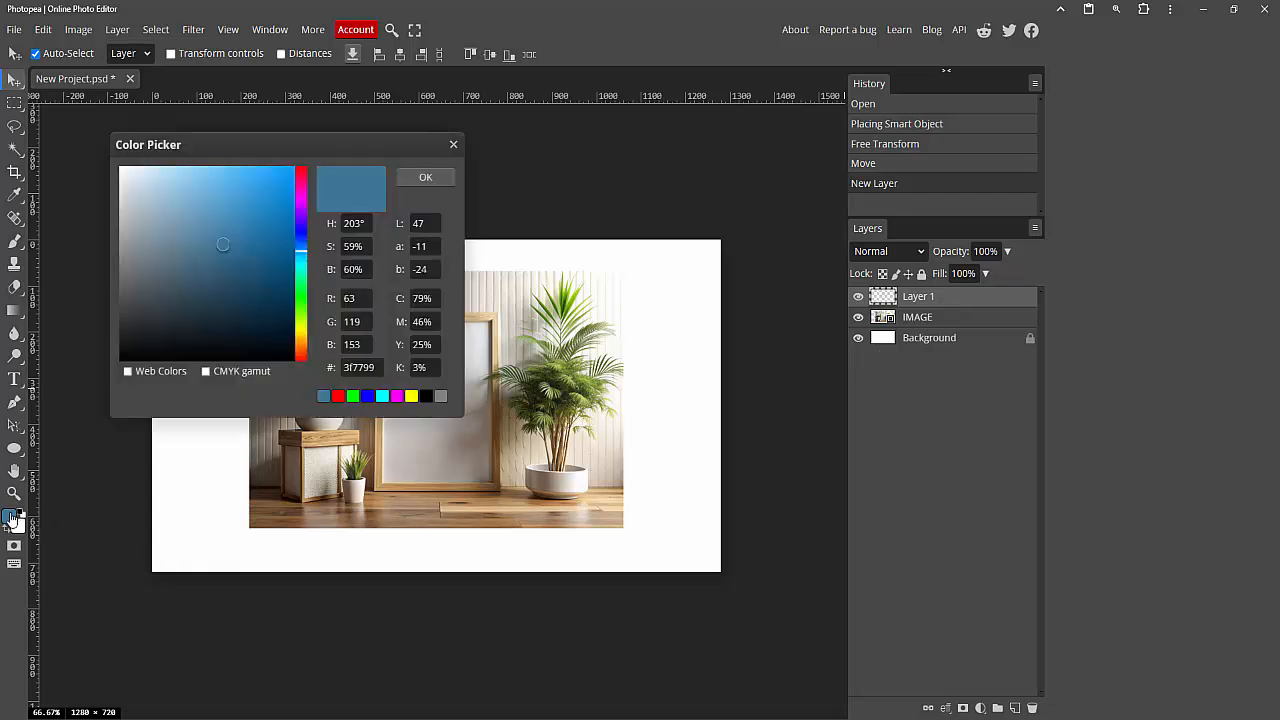
left_click(255, 221)
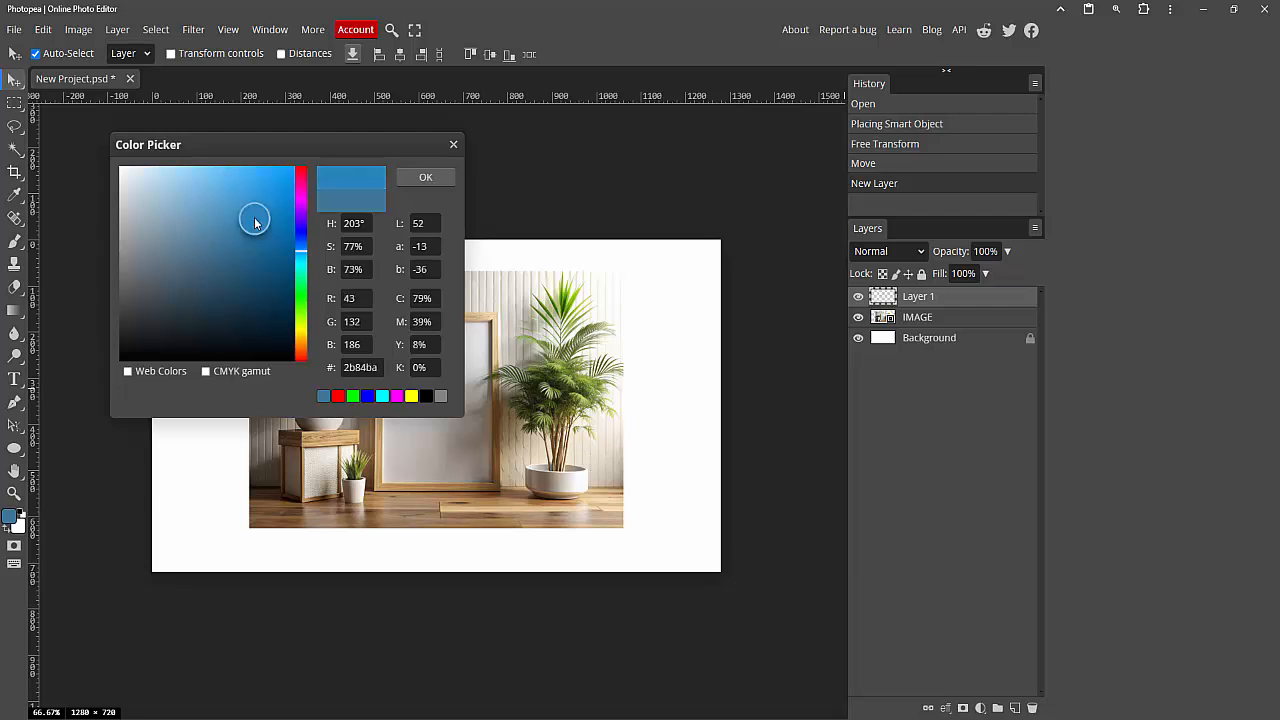
left_click(254, 196)
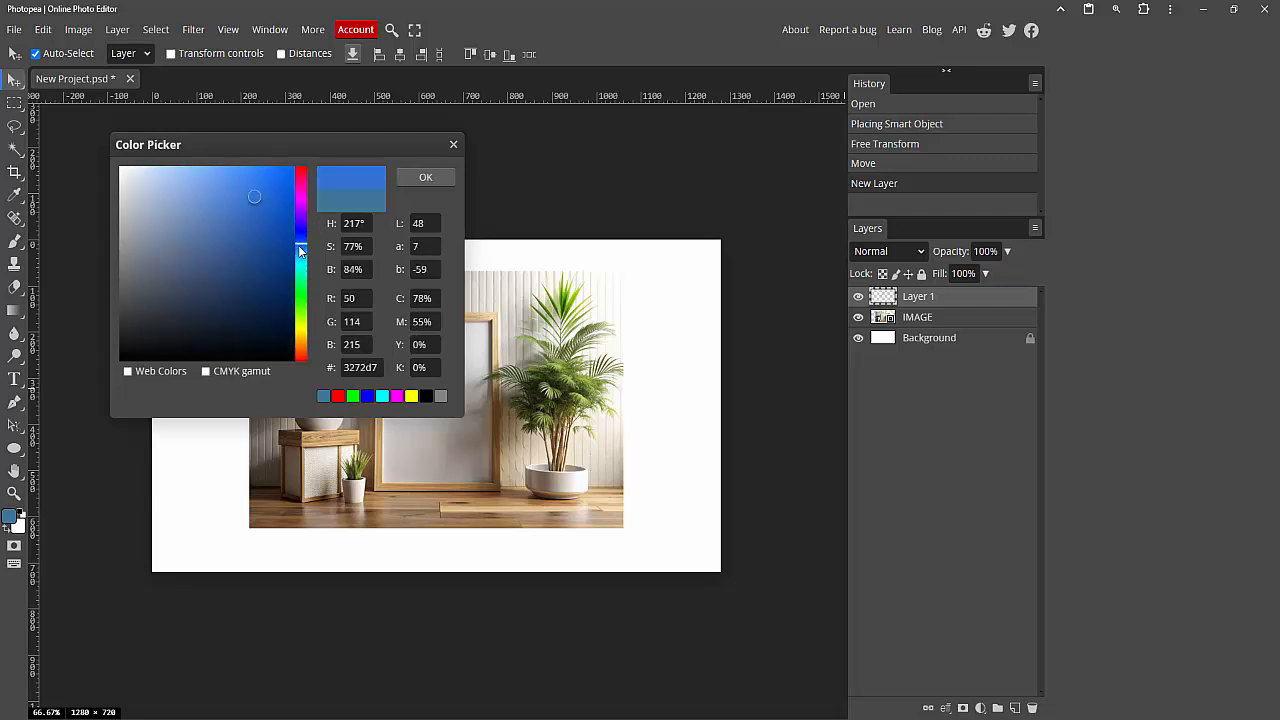
left_click(235, 214)
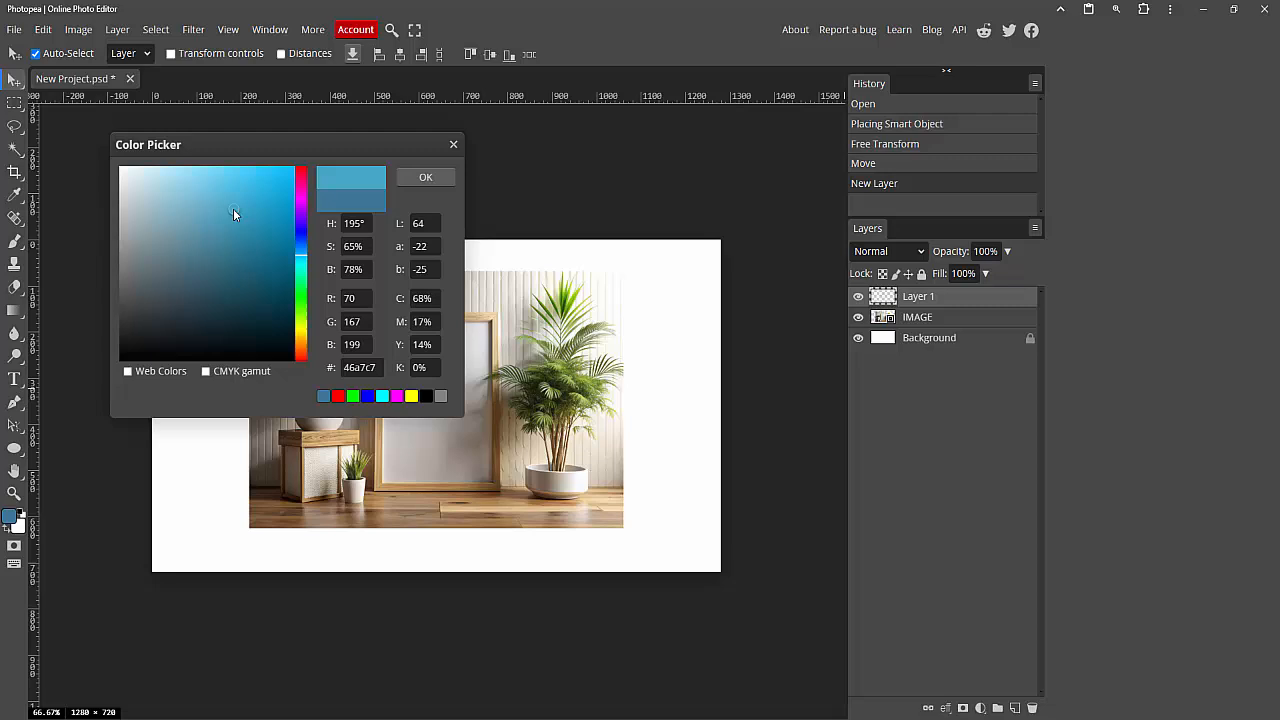
left_click(425, 177)
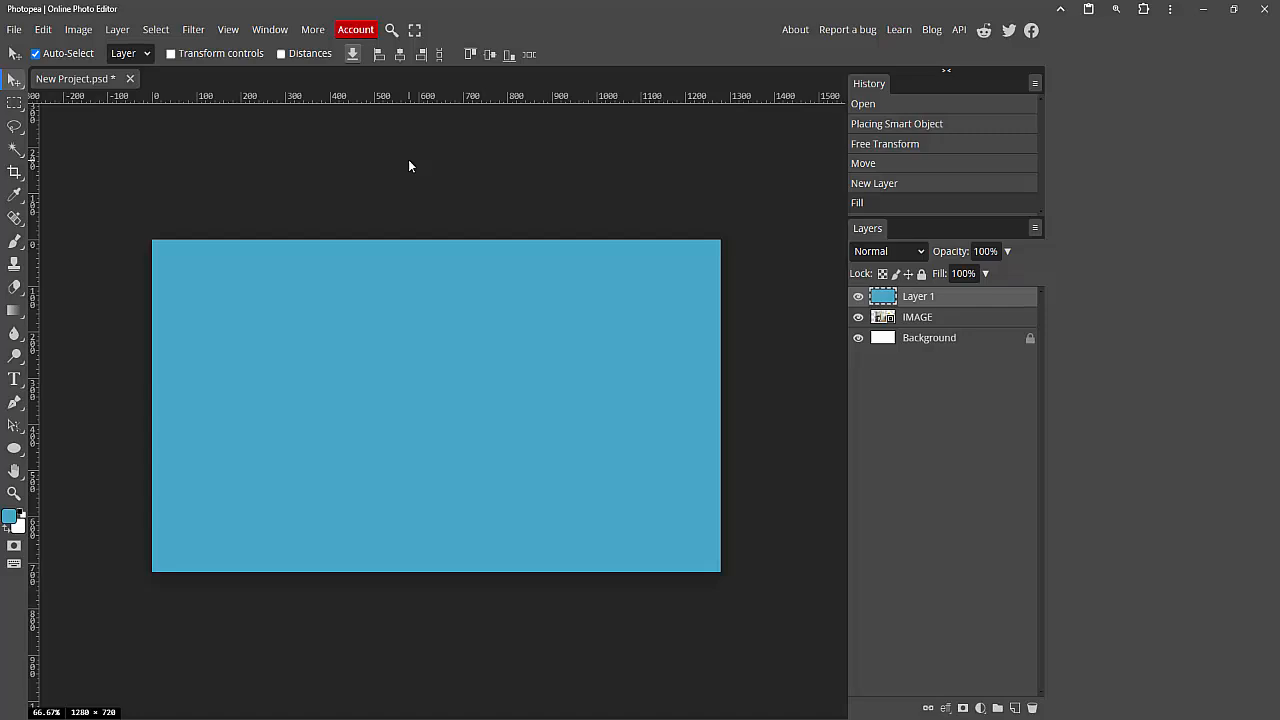
mouse_move(327, 283)
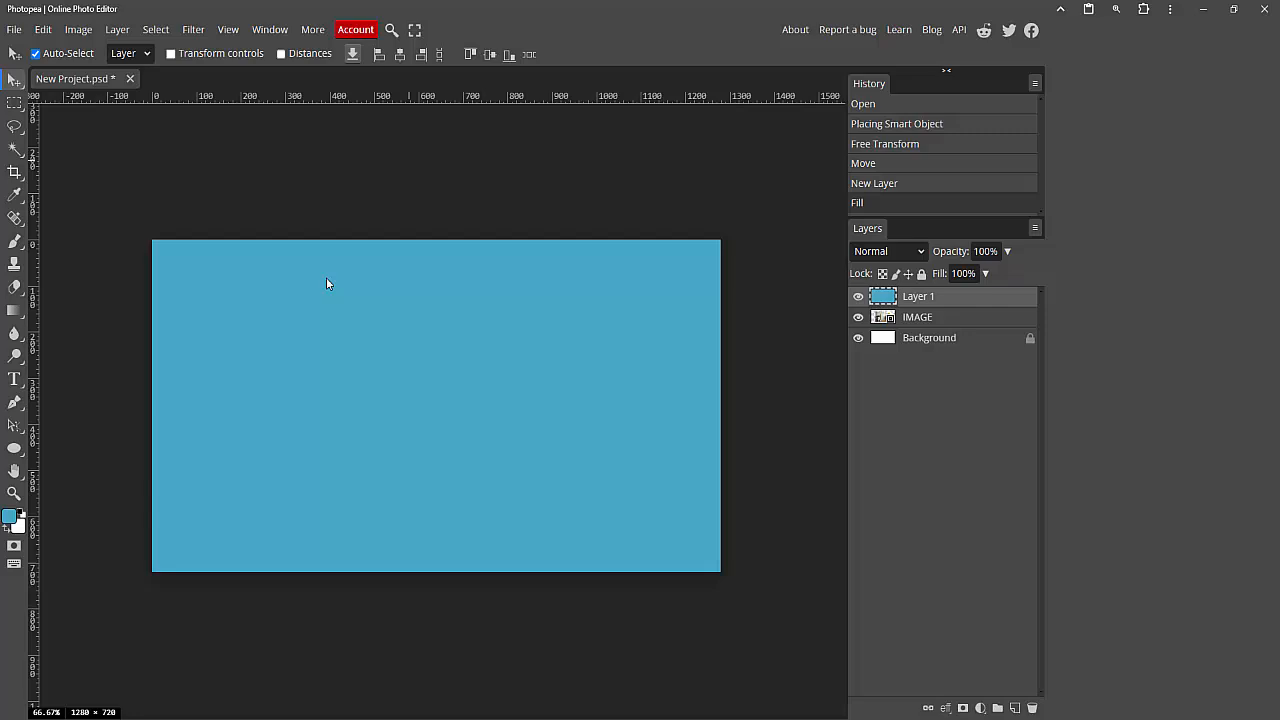
Reopen the foreground colour swatch's Color Picker
left_click(9, 514)
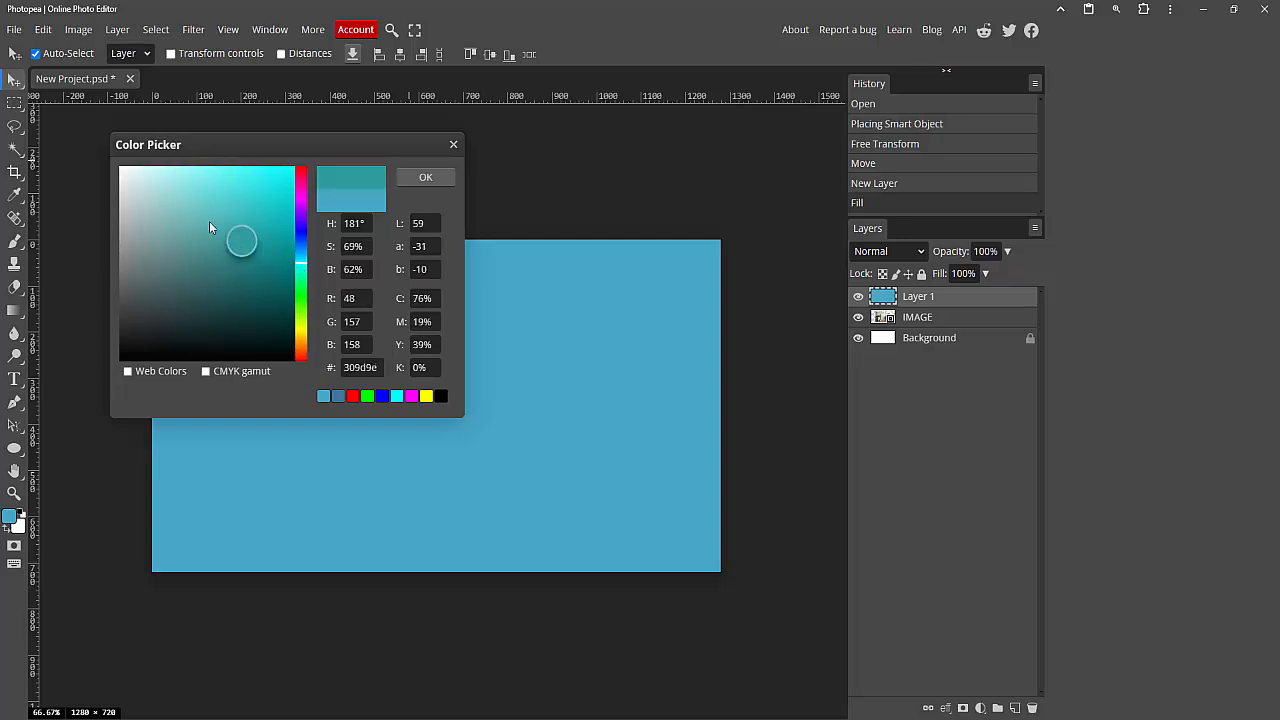
Choose a pale aqua shade and confirm it as the foreground colour
left_click(170, 195)
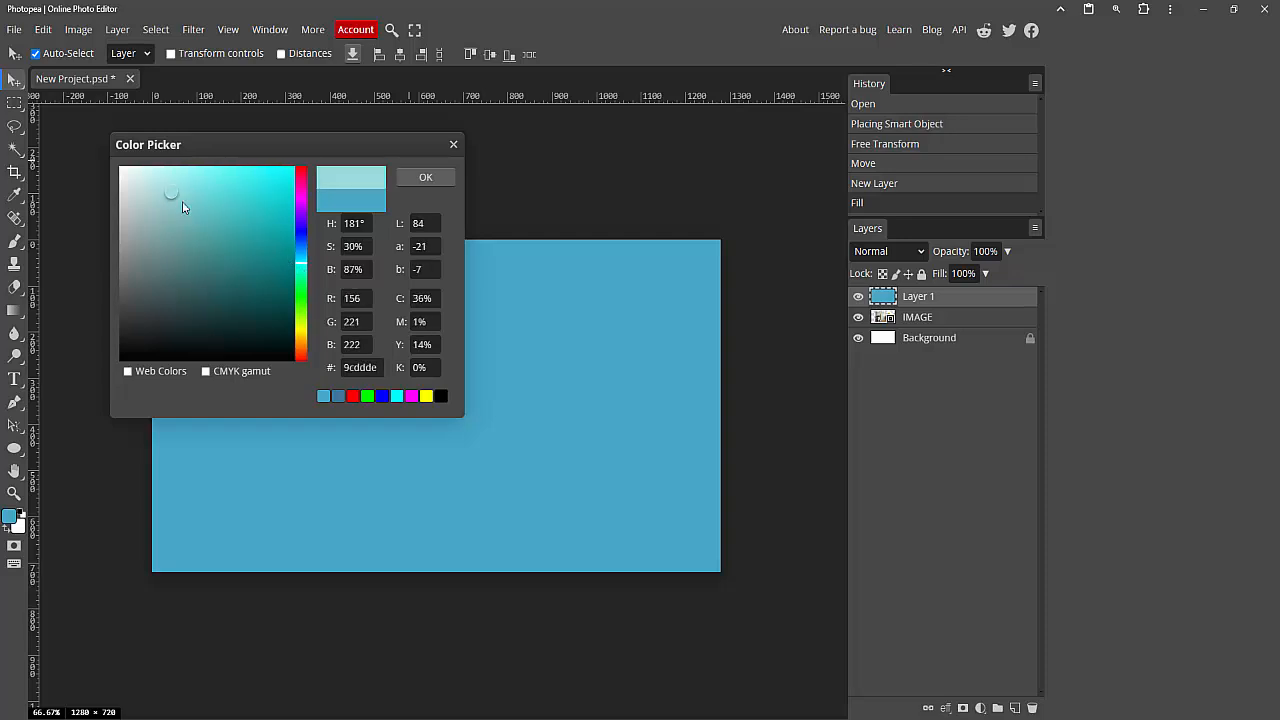
left_click(425, 177)
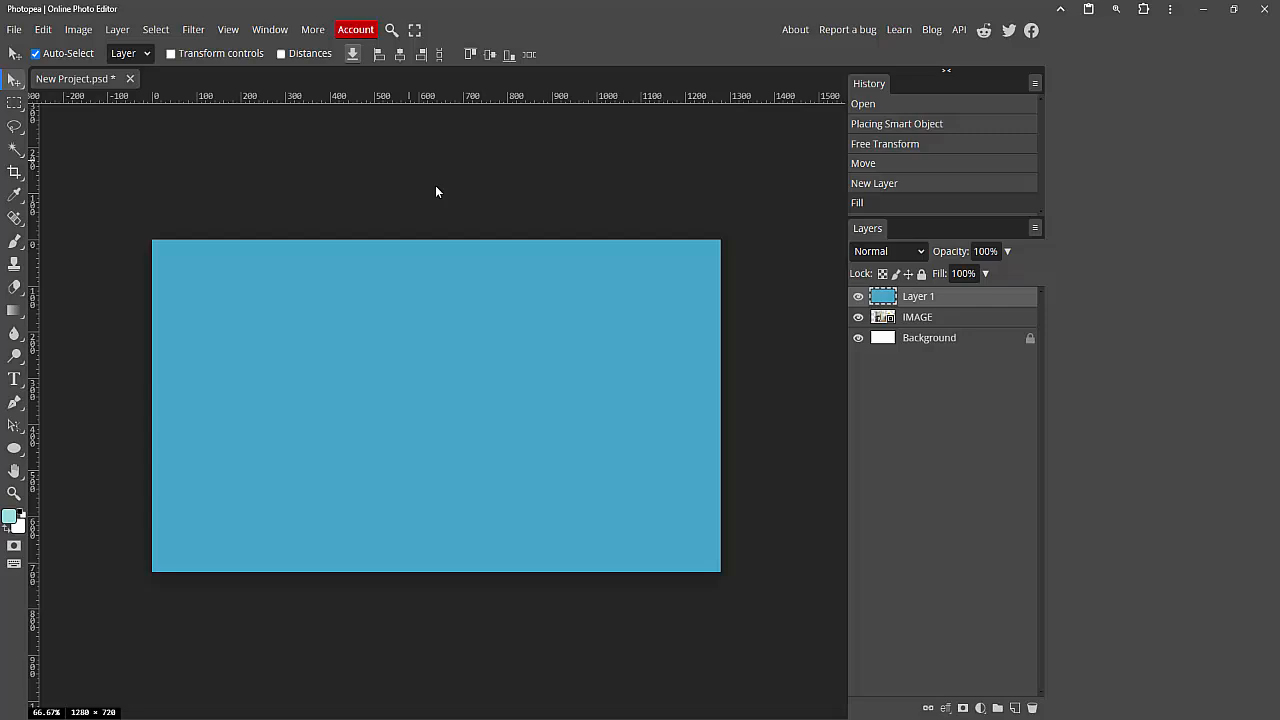